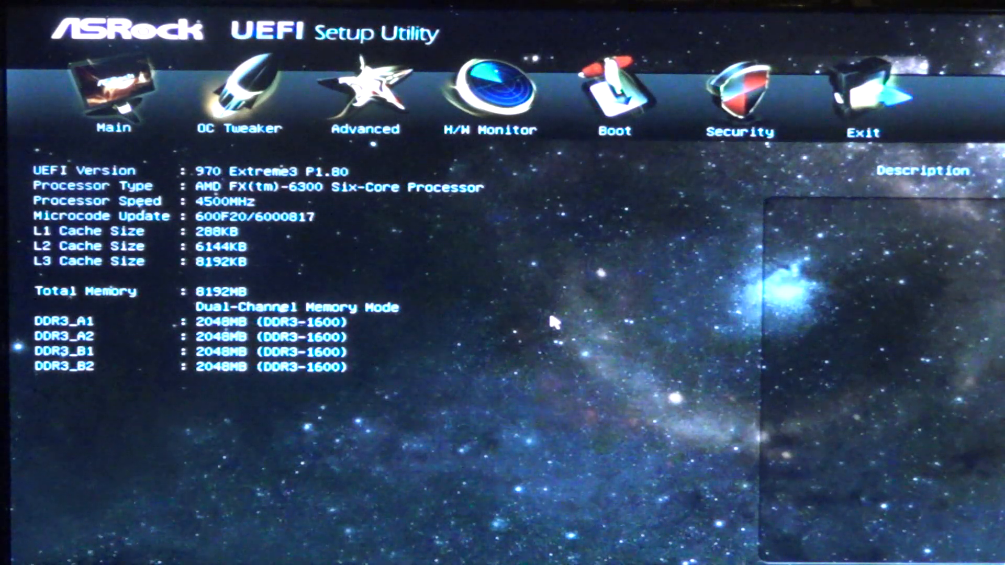
mouse_move(397, 179)
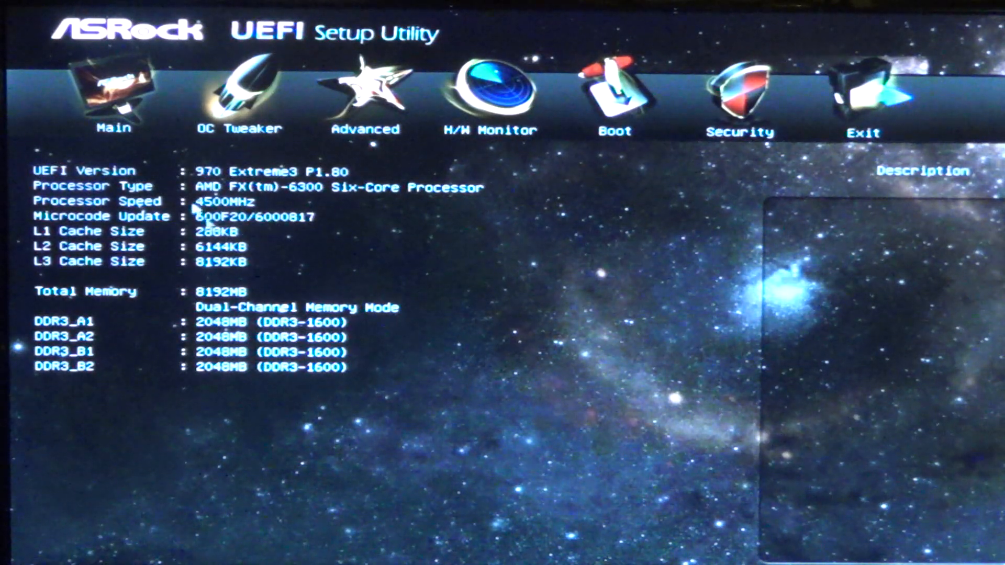
mouse_move(288, 222)
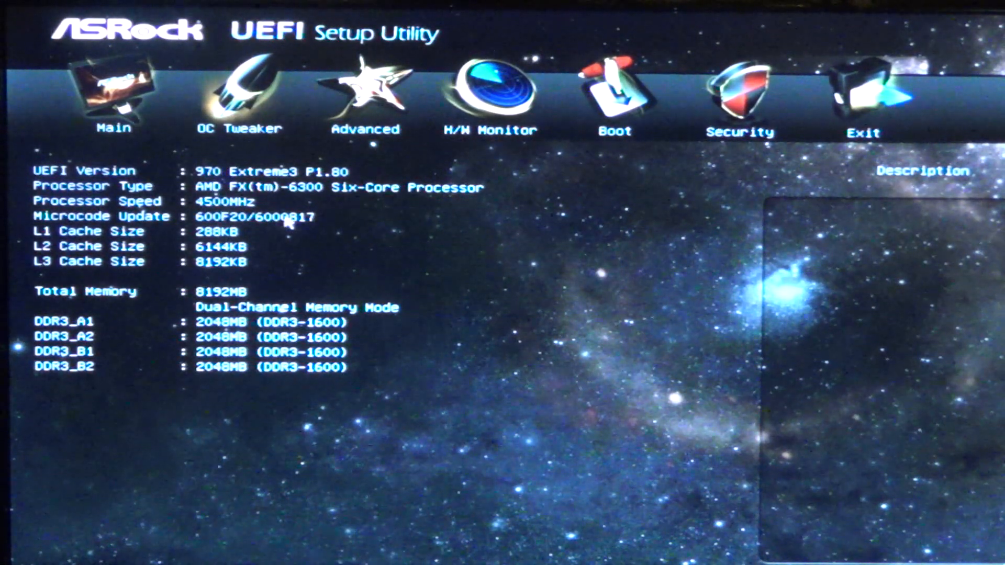
- Disable Cool'n'Quiet, C1E, Core C6 Mode and CPU Thermal Throttle in CPU Configuration
left_click(243, 96)
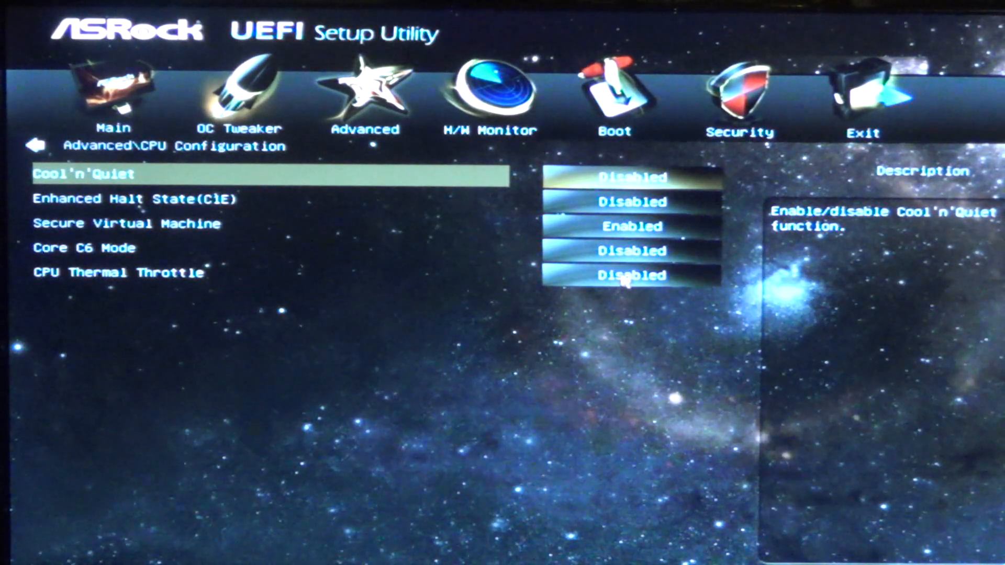
left_click(863, 97)
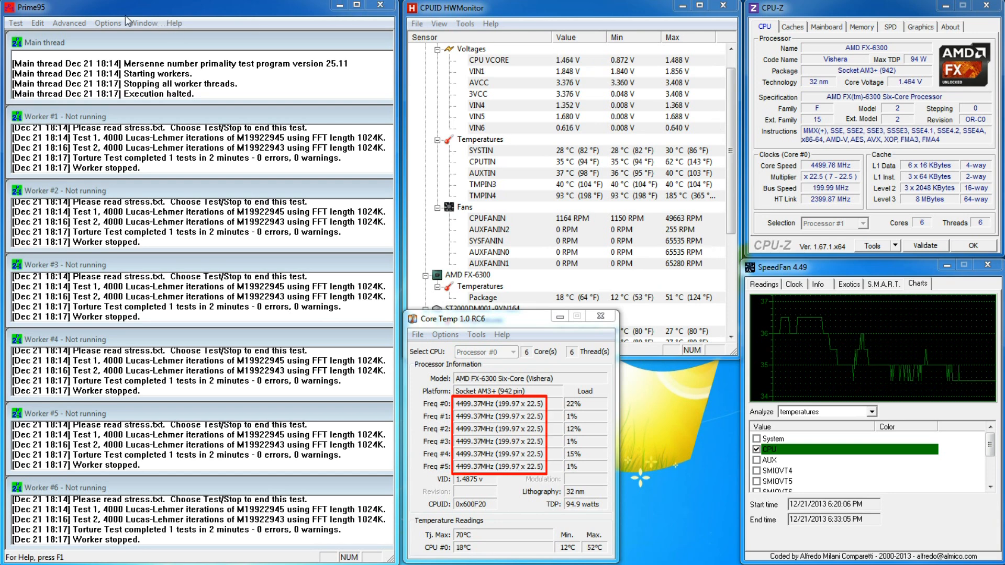
- Start a Prime95 Blend torture test on 6 threads from Options > Torture Test
left_click(107, 23)
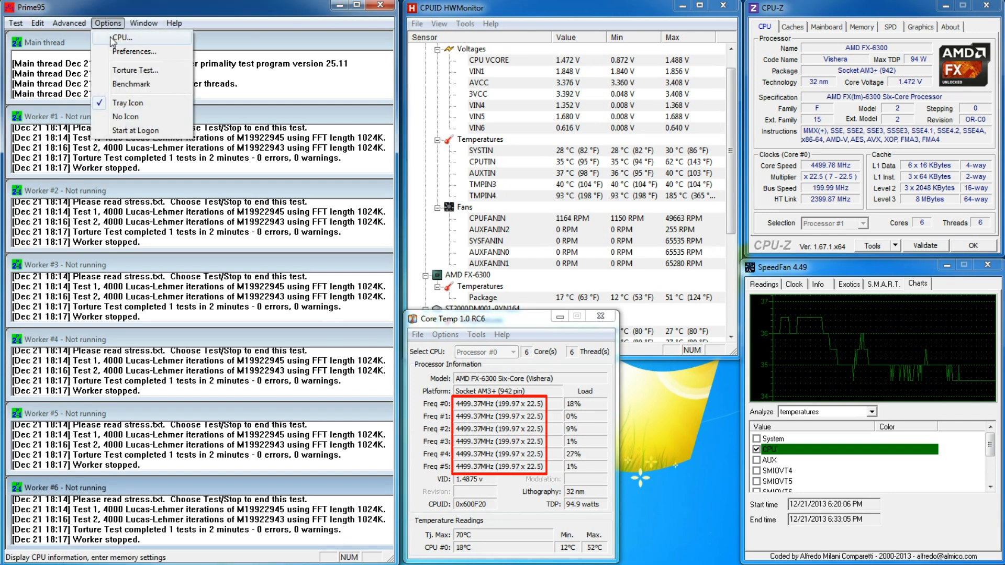
left_click(135, 70)
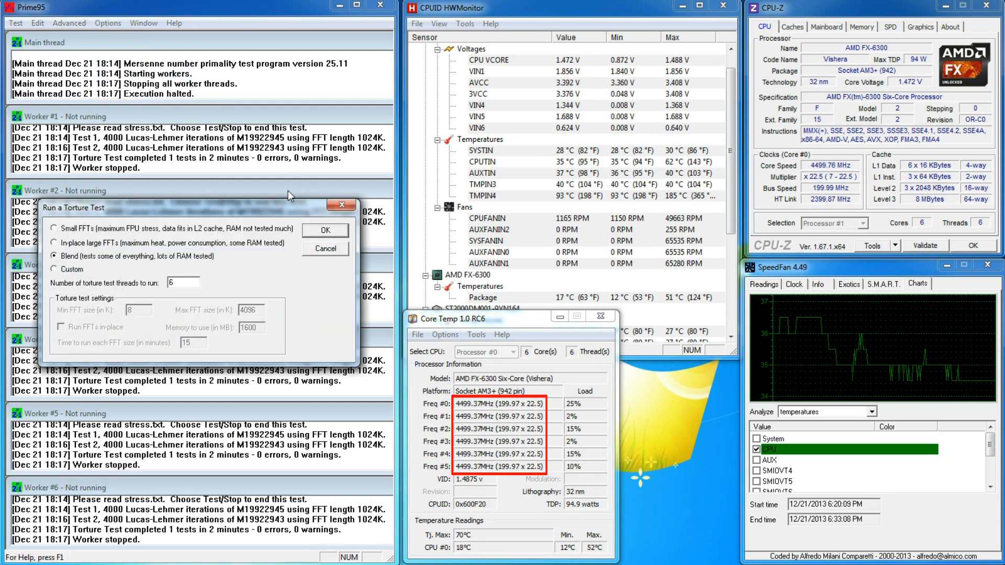
left_click(325, 231)
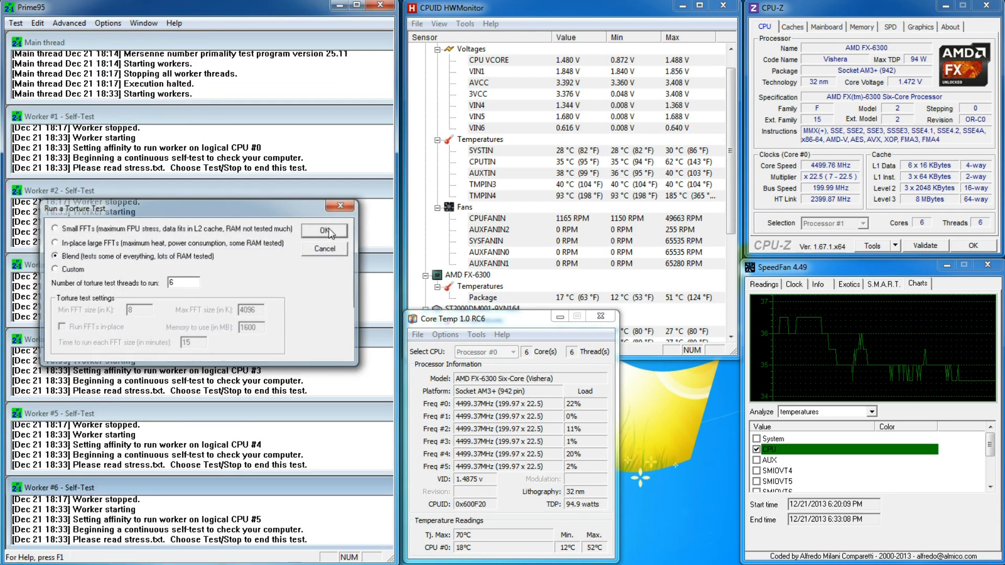
left_click(324, 231)
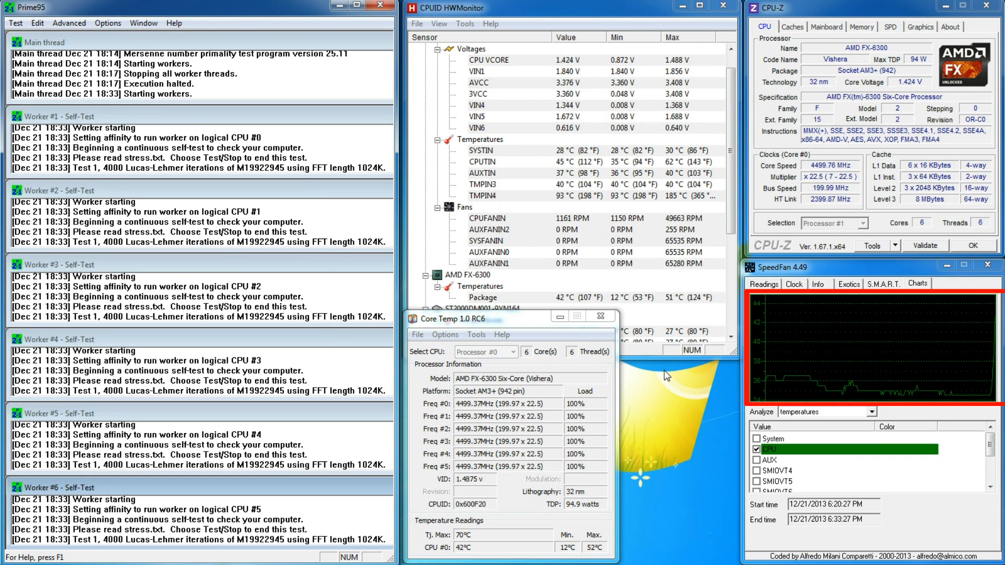